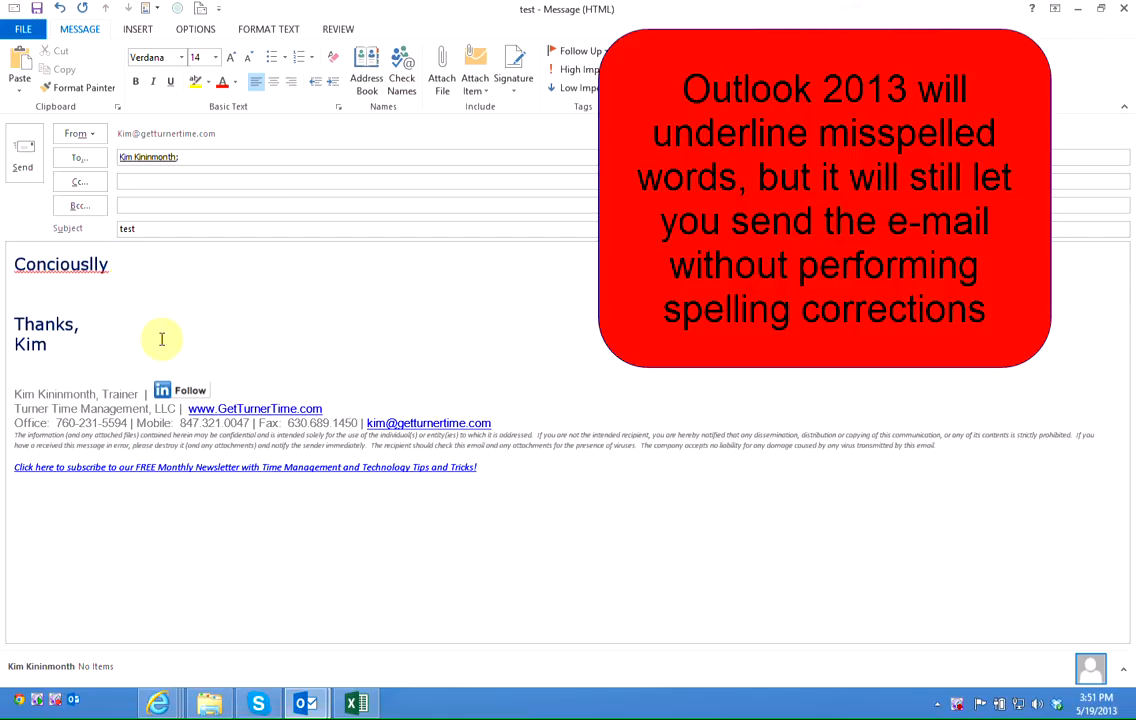
mouse_move(198, 339)
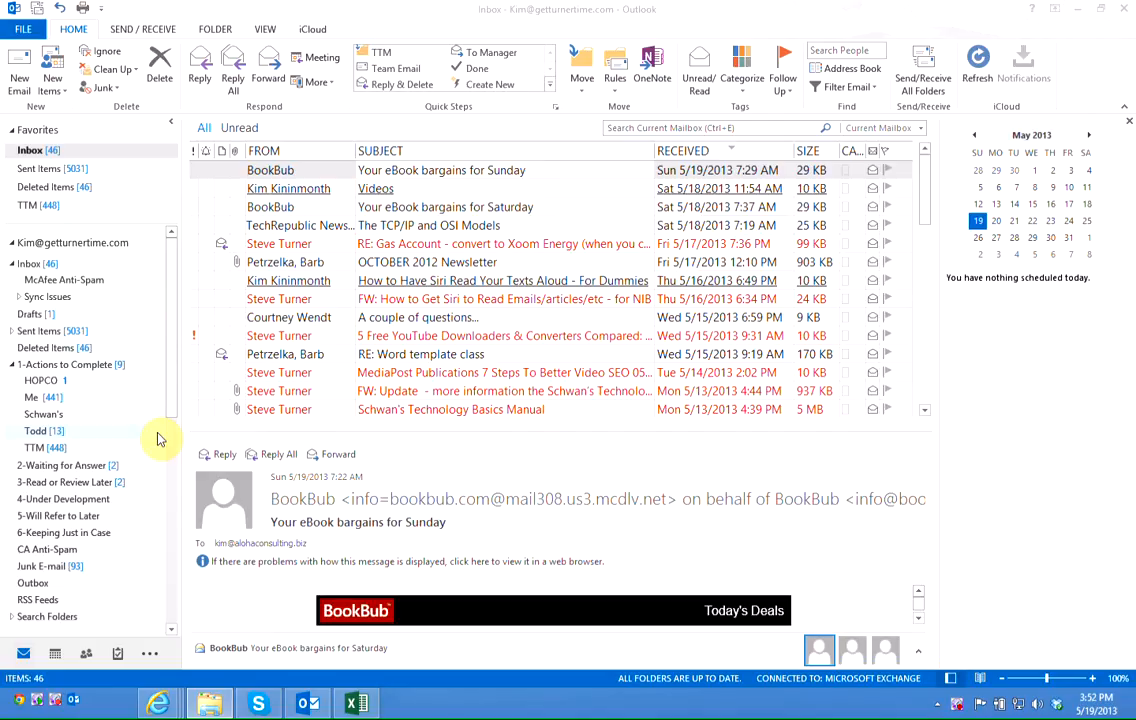
Step: Open Outlook Options from the File backstage
left_click(23, 28)
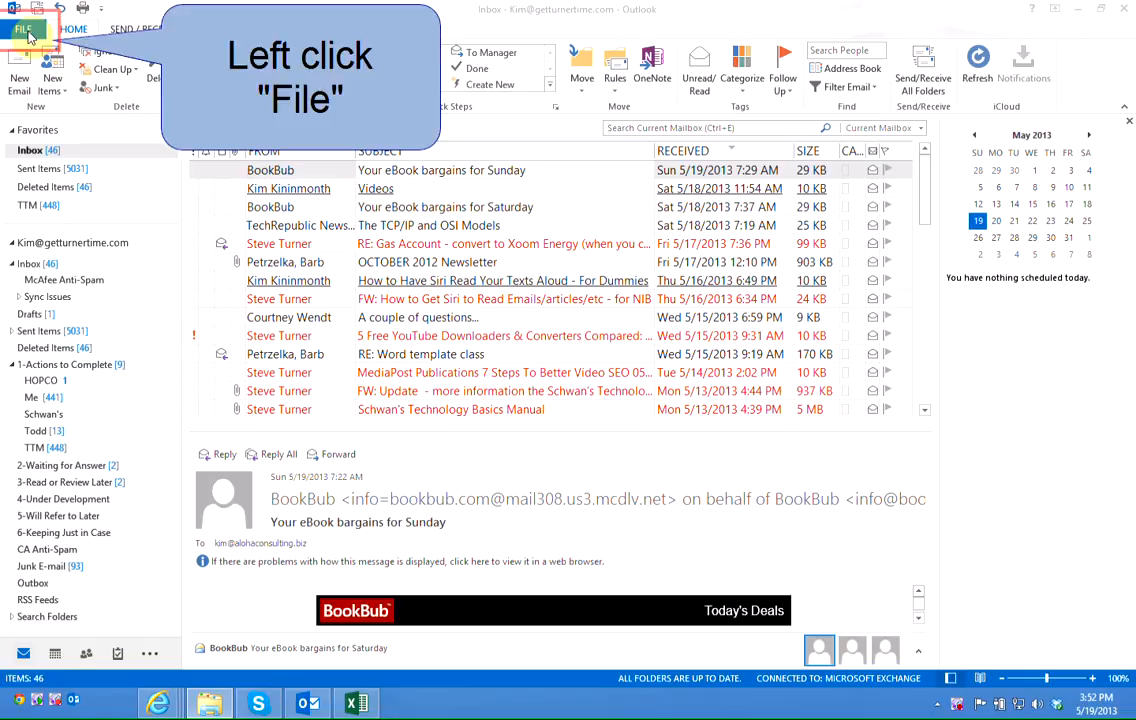
left_click(23, 28)
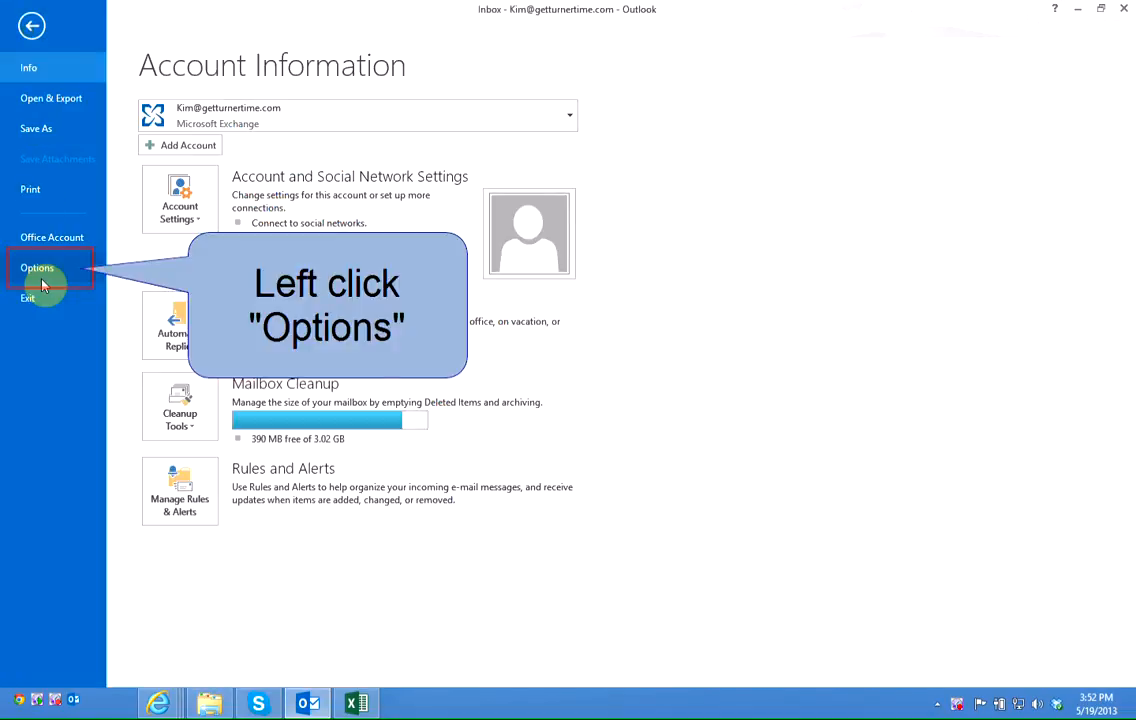
left_click(31, 25)
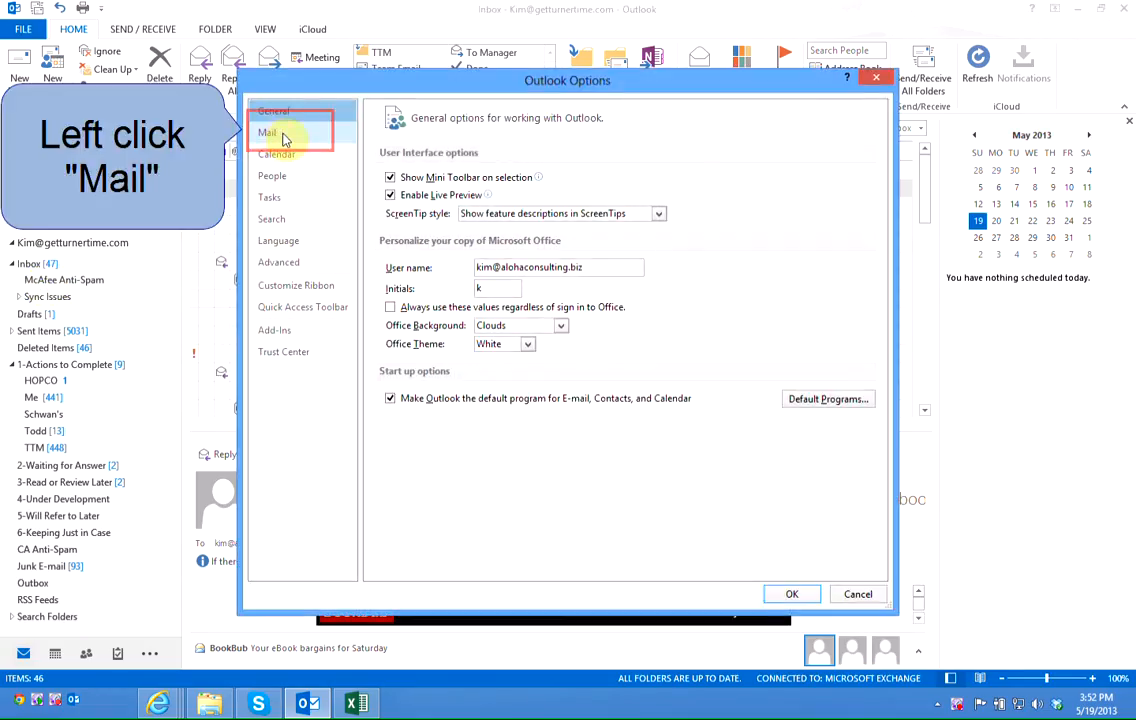
Step: In Mail settings, enable checking spelling before sending and ignoring original message text in replies
left_click(267, 132)
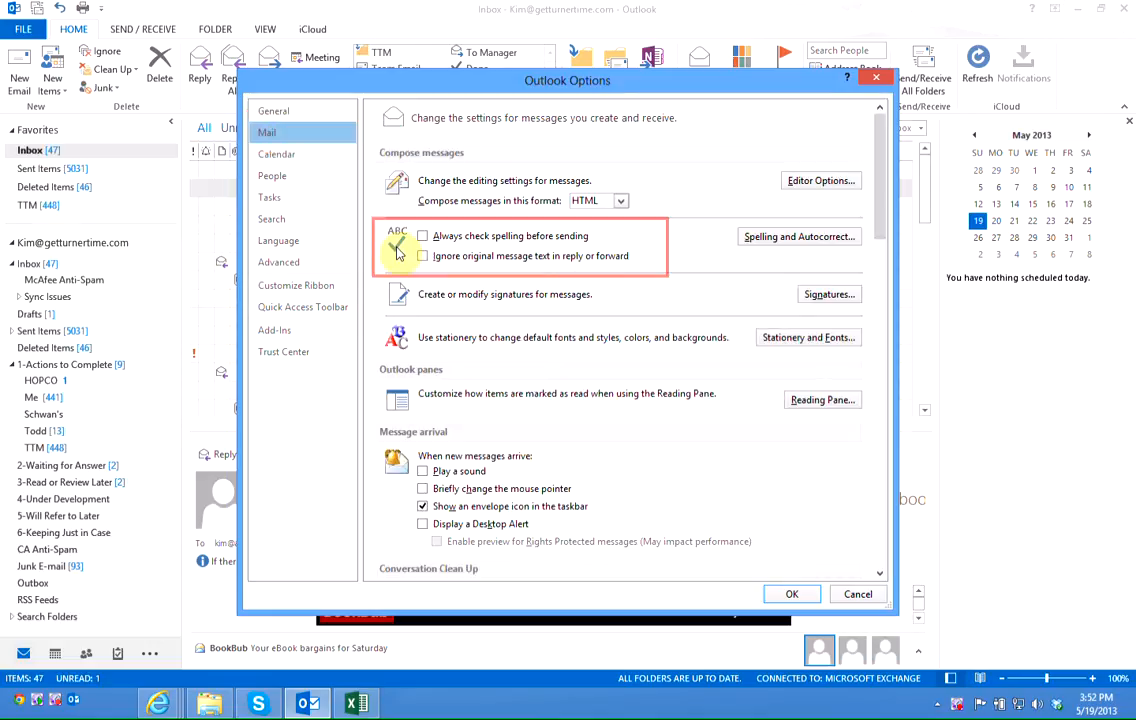
left_click(423, 235)
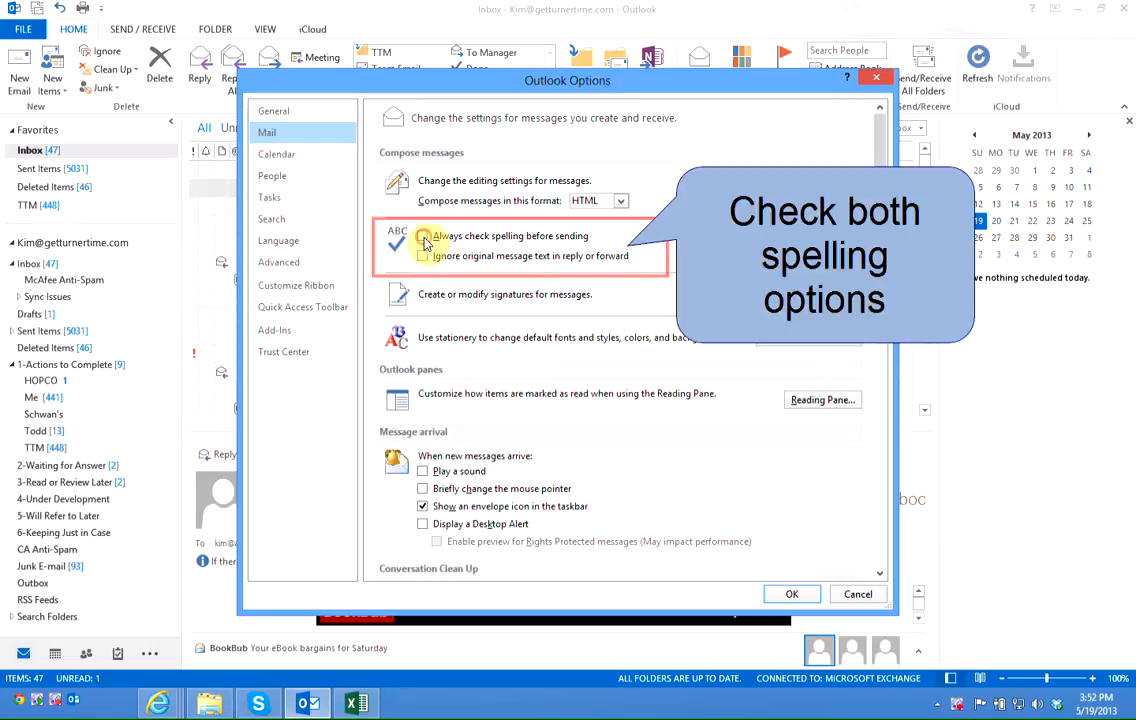
left_click(423, 235)
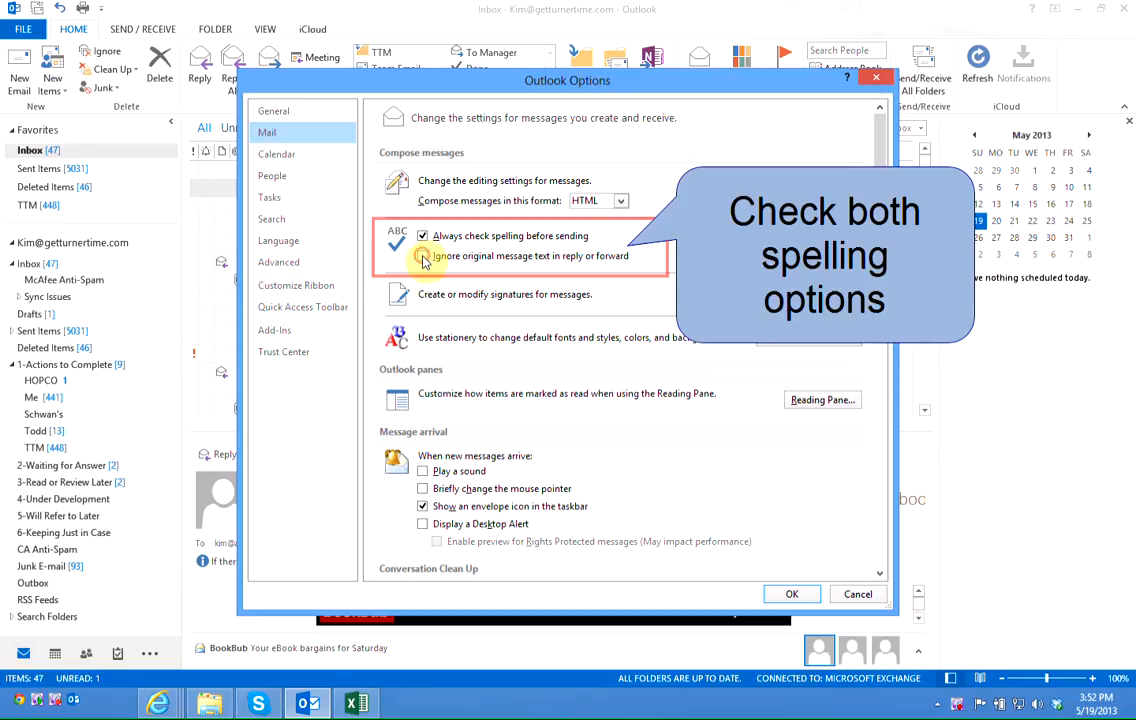
left_click(423, 256)
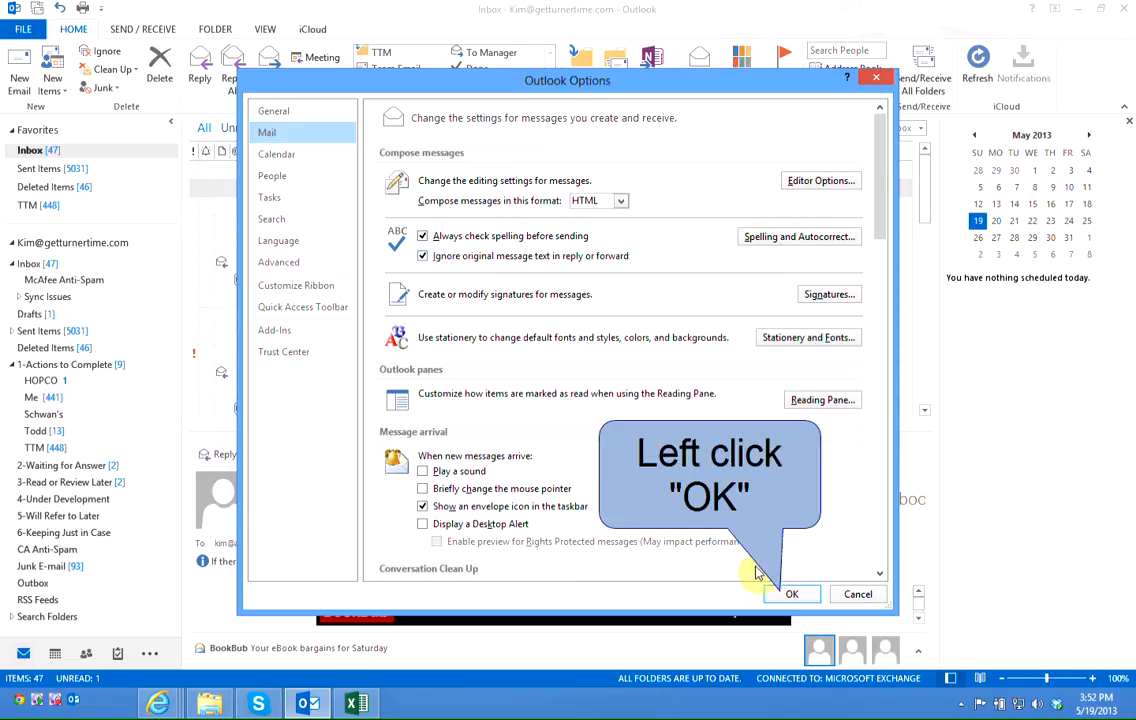
left_click(791, 593)
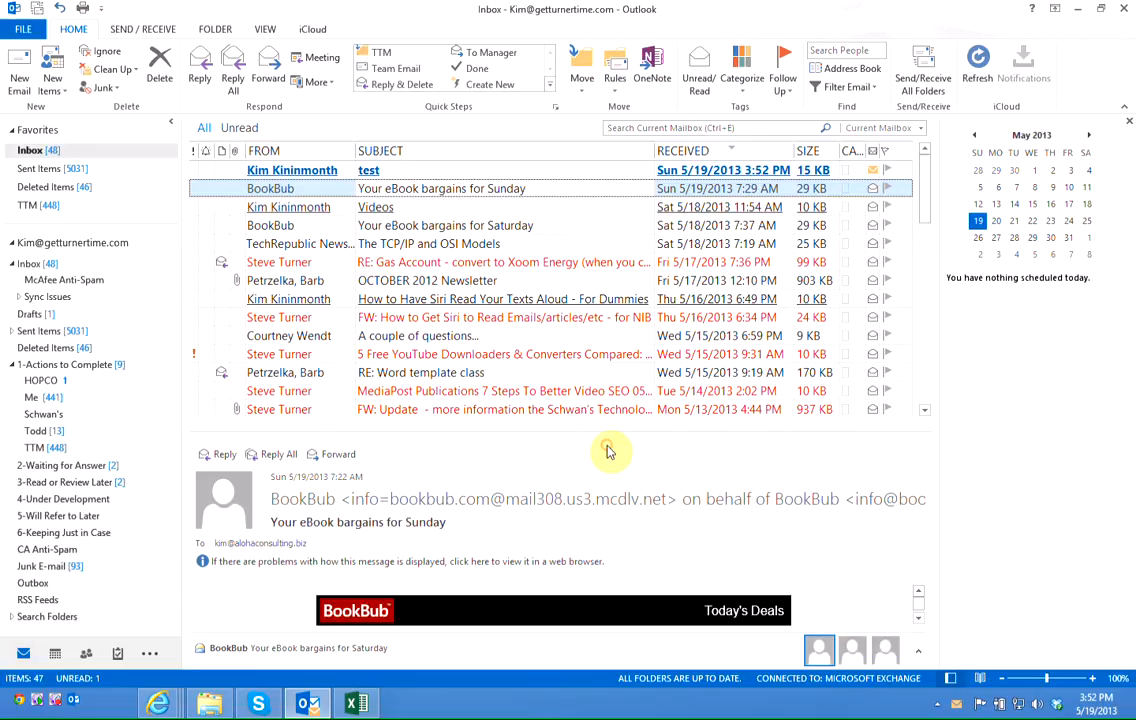
left_click(19, 70)
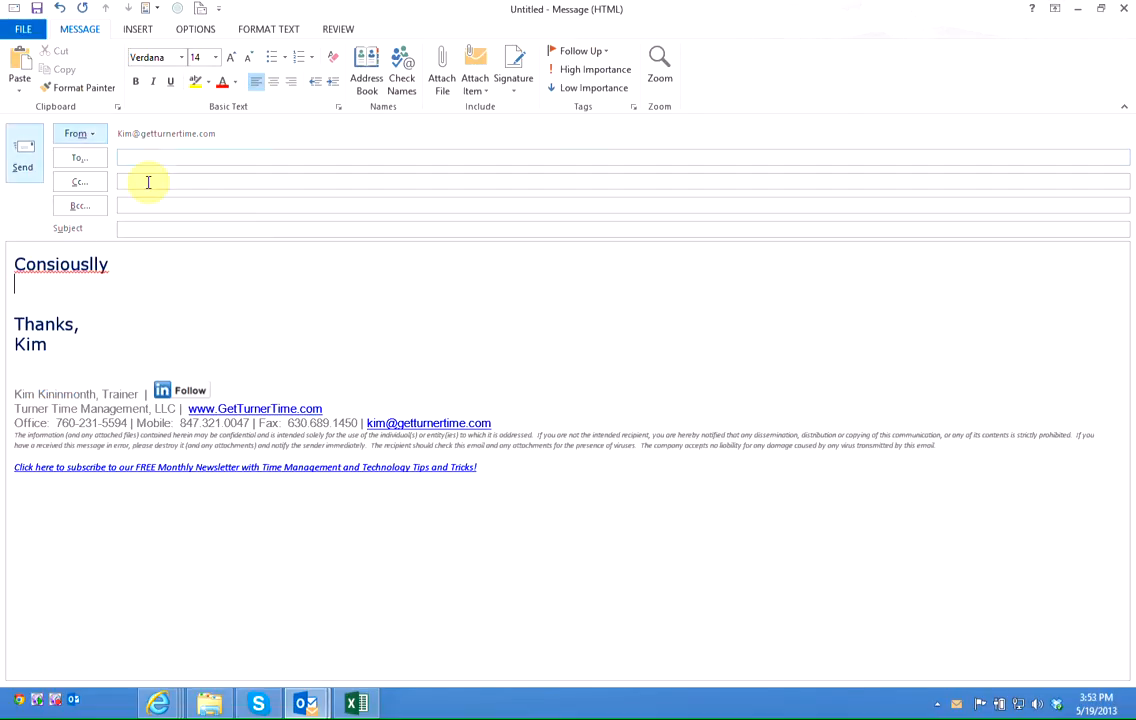
type("Kim Kininmonth;")
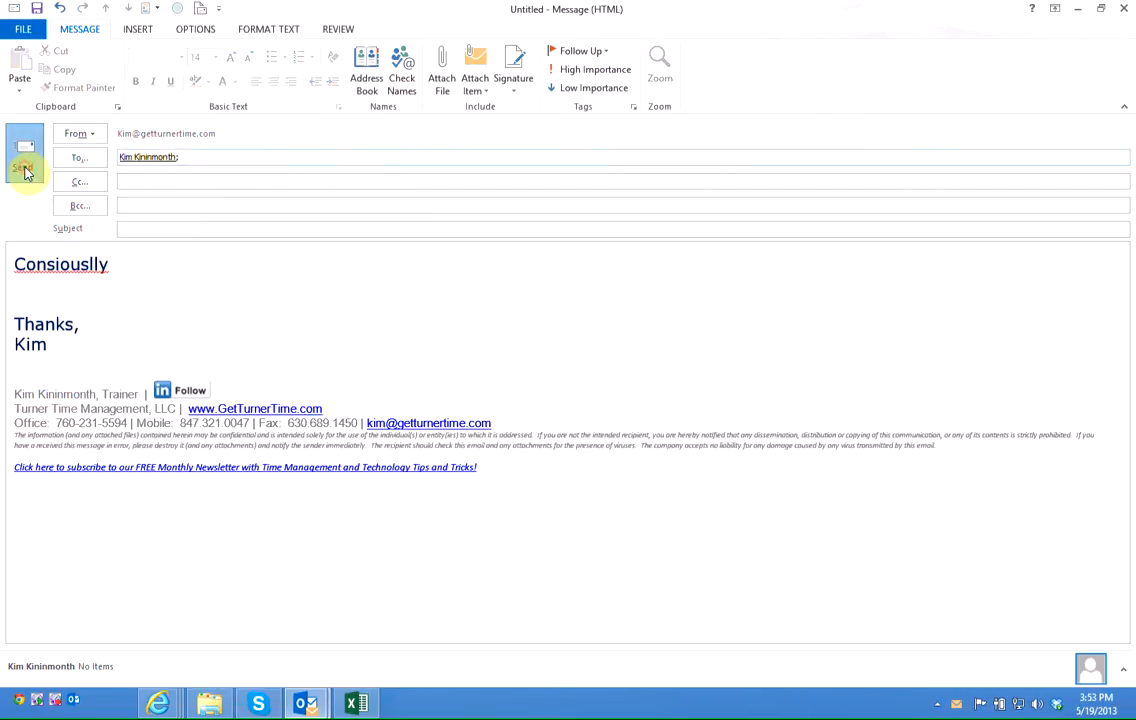
Step: Send the email and accept the spelling suggestion 'Consciously'
left_click(23, 165)
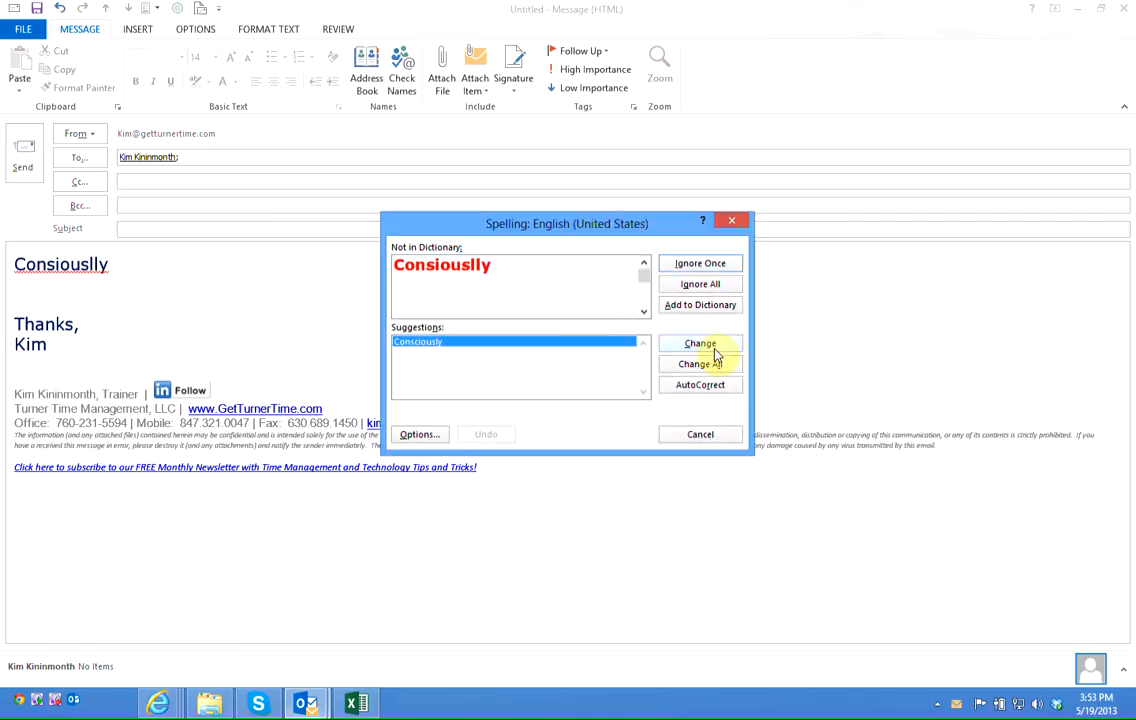
left_click(700, 343)
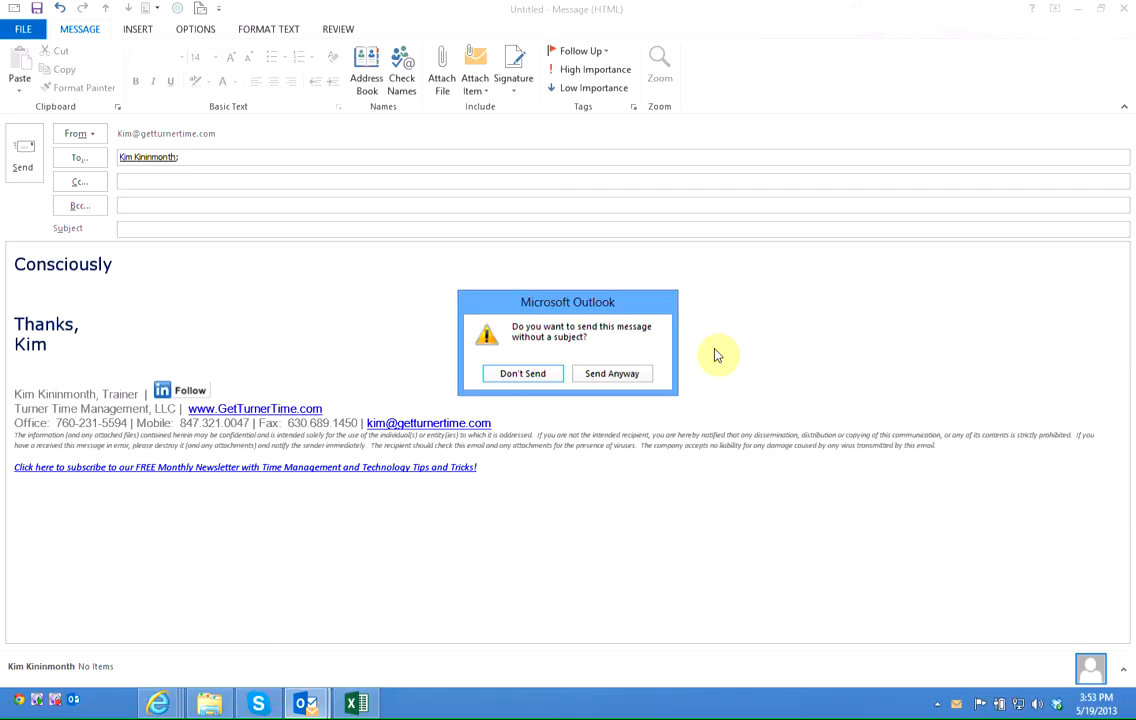